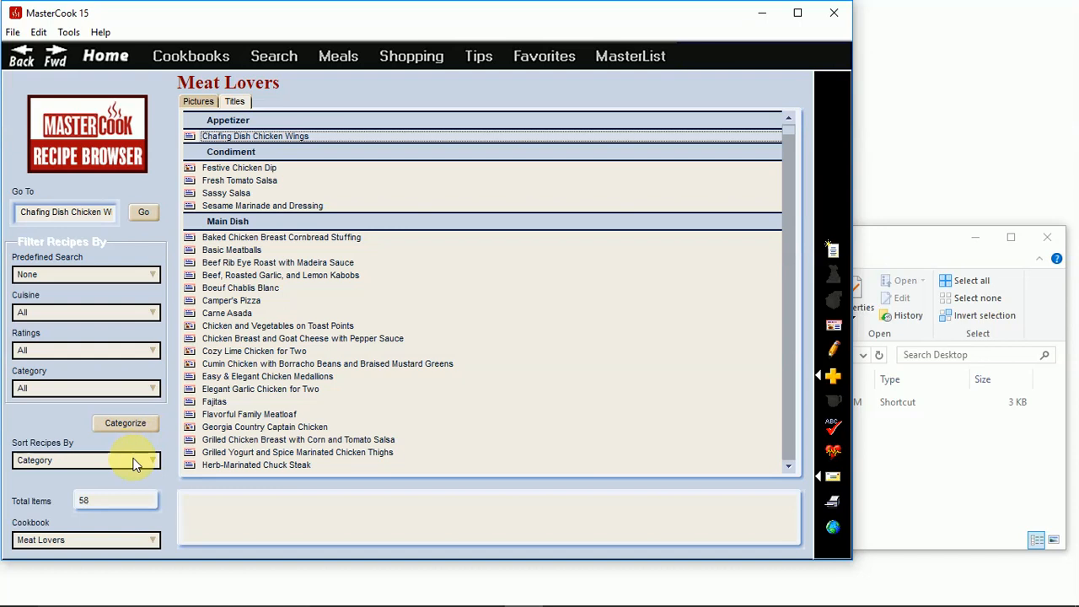
Step: Show the File menu's printing and publishing commands over the Meat Lovers browser
{"action": "left_click", "coordinate": [12, 32]}
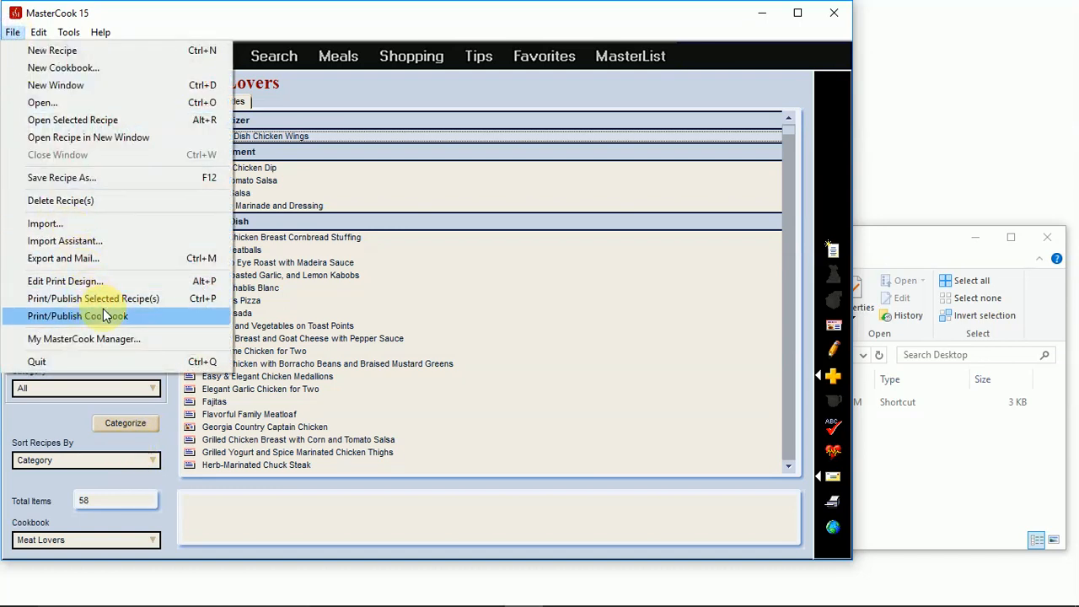
Step: Set the whole Meat Lovers cookbook to print via Microsoft Print to PDF with the Fun Menu design
{"action": "left_click", "coordinate": [85, 315]}
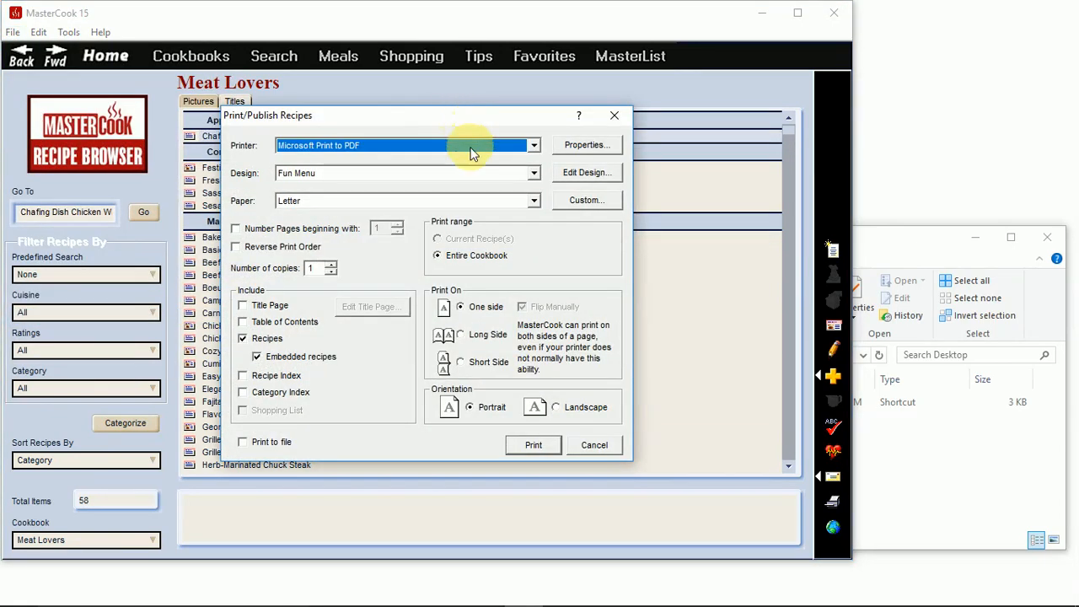
{"action": "left_click", "coordinate": [532, 173]}
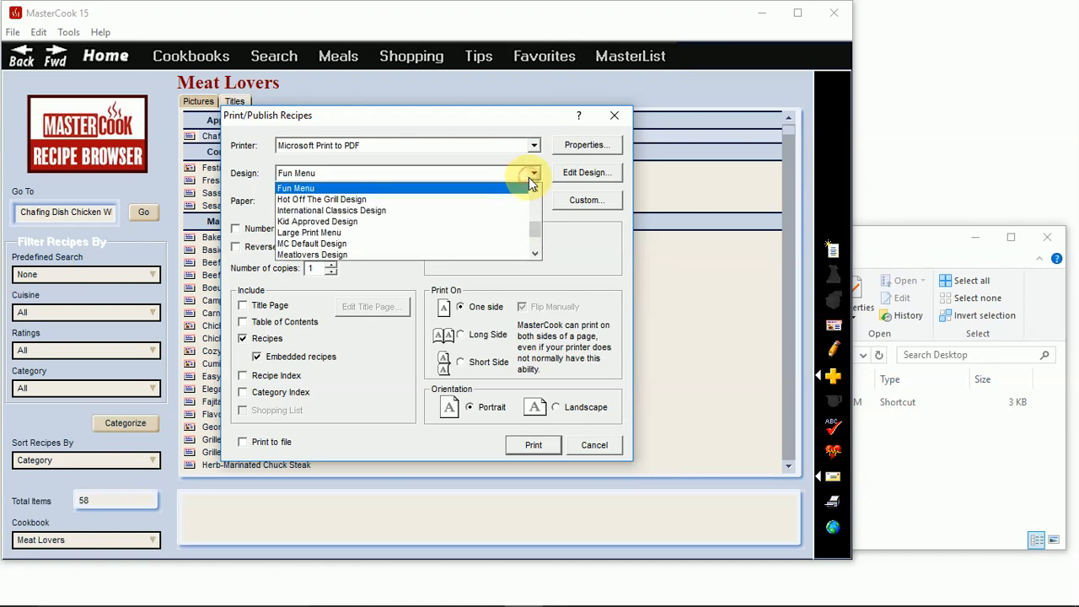
{"action": "left_click", "coordinate": [296, 187]}
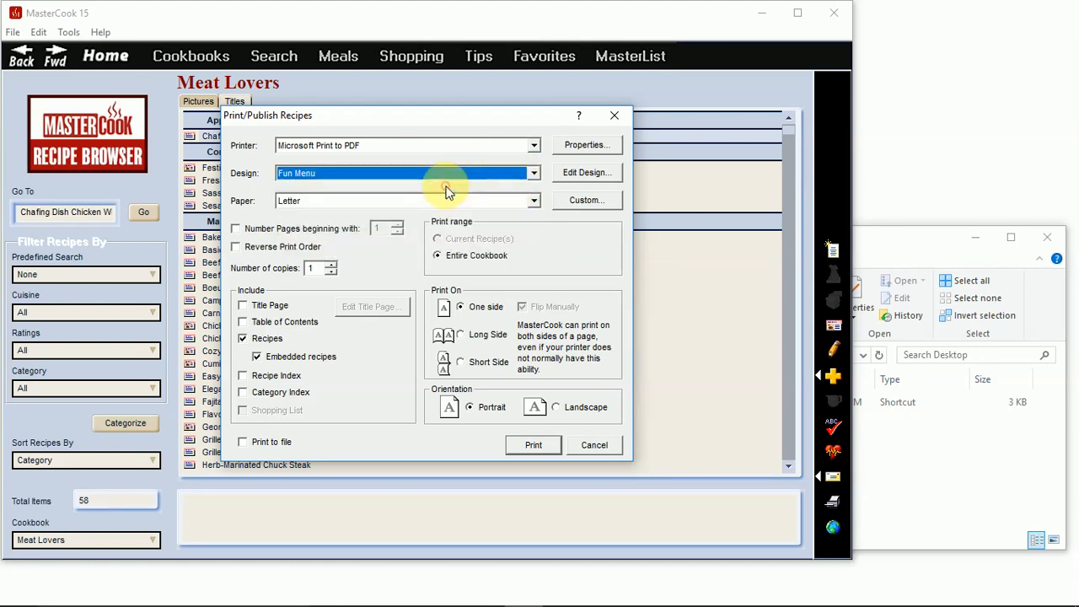
{"action": "mouse_move", "coordinate": [346, 367]}
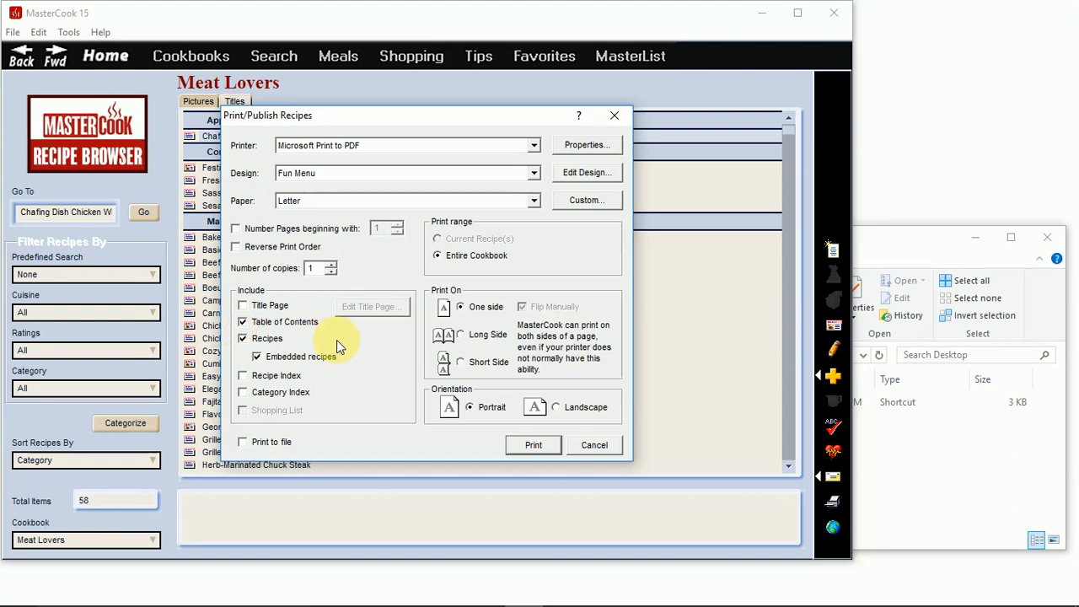
{"action": "mouse_move", "coordinate": [361, 361]}
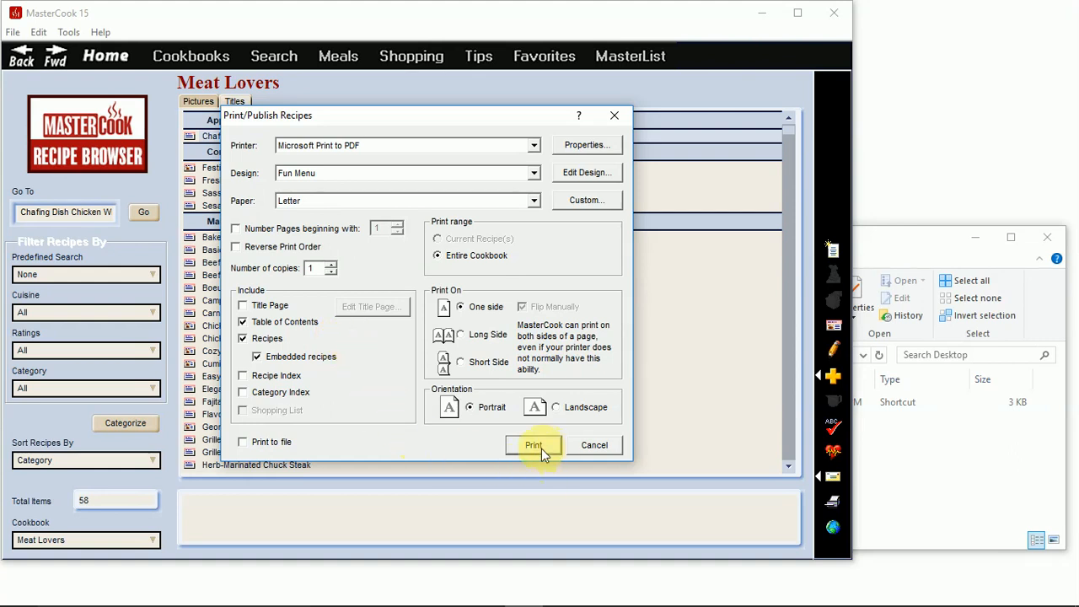
Step: Print the cookbook and save the output as cookbook.pdf on the Desktop
{"action": "left_click", "coordinate": [532, 445]}
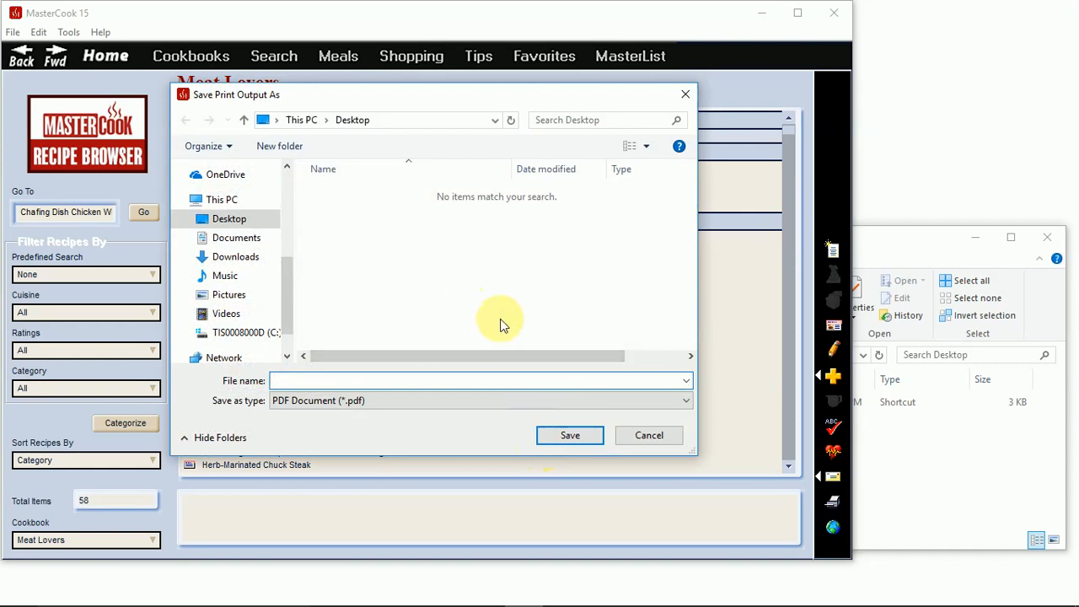
{"action": "type", "text": "cool"}
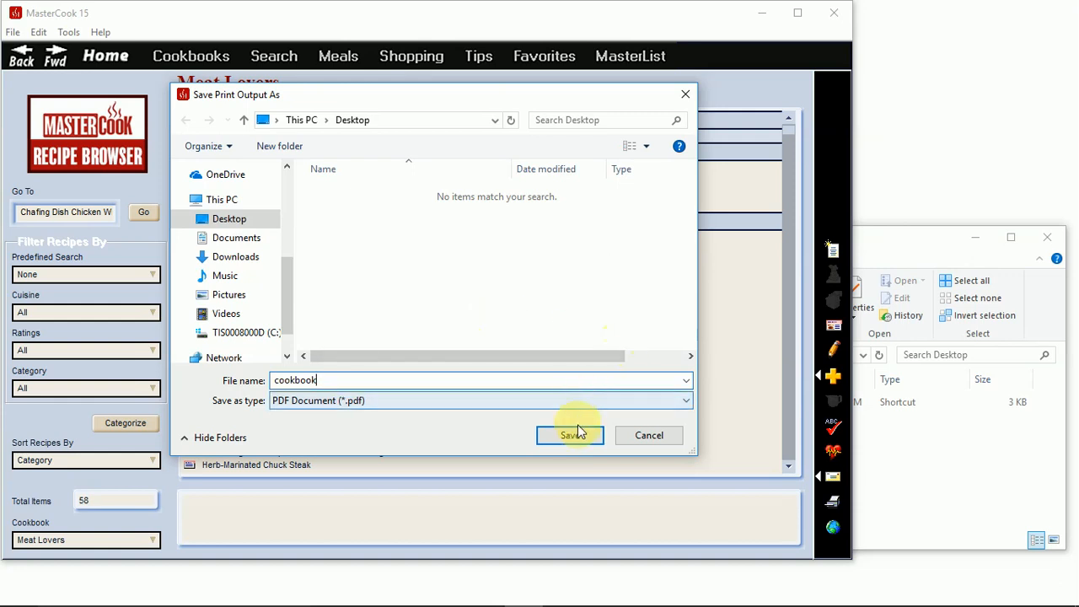
{"action": "left_click", "coordinate": [570, 435]}
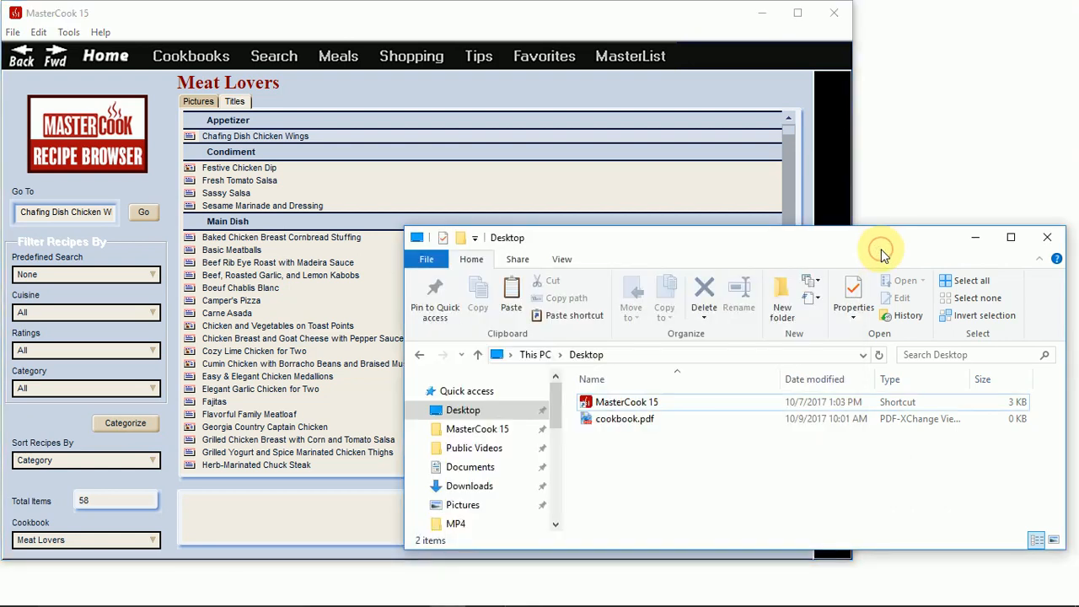
Step: Open the new 1,334 KB cookbook.pdf from the Desktop in PDF-XChange Viewer
{"action": "left_click", "coordinate": [624, 418]}
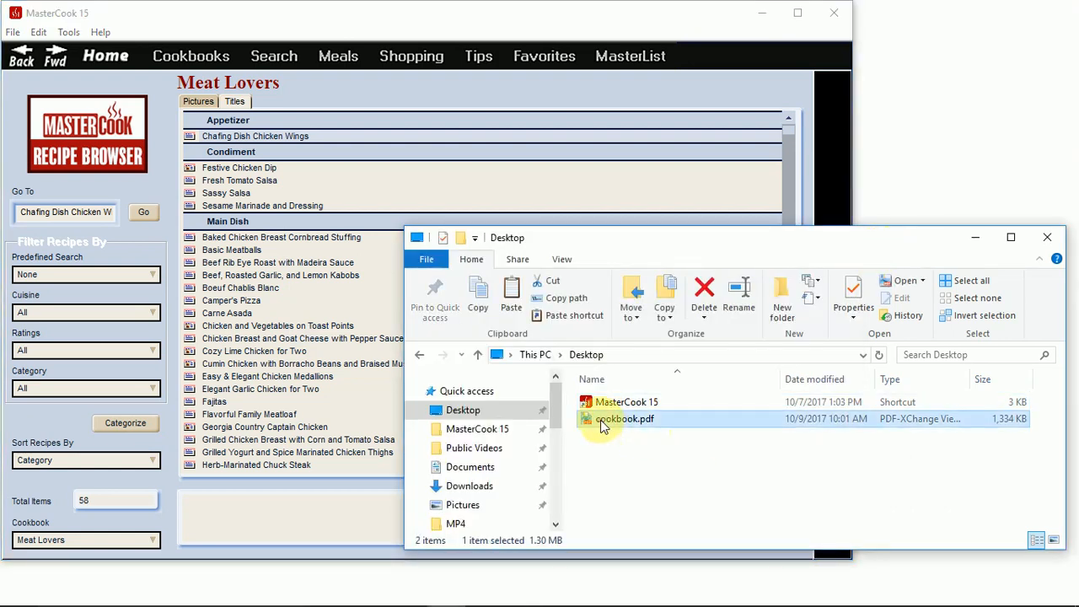
{"action": "double_click", "coordinate": [619, 418]}
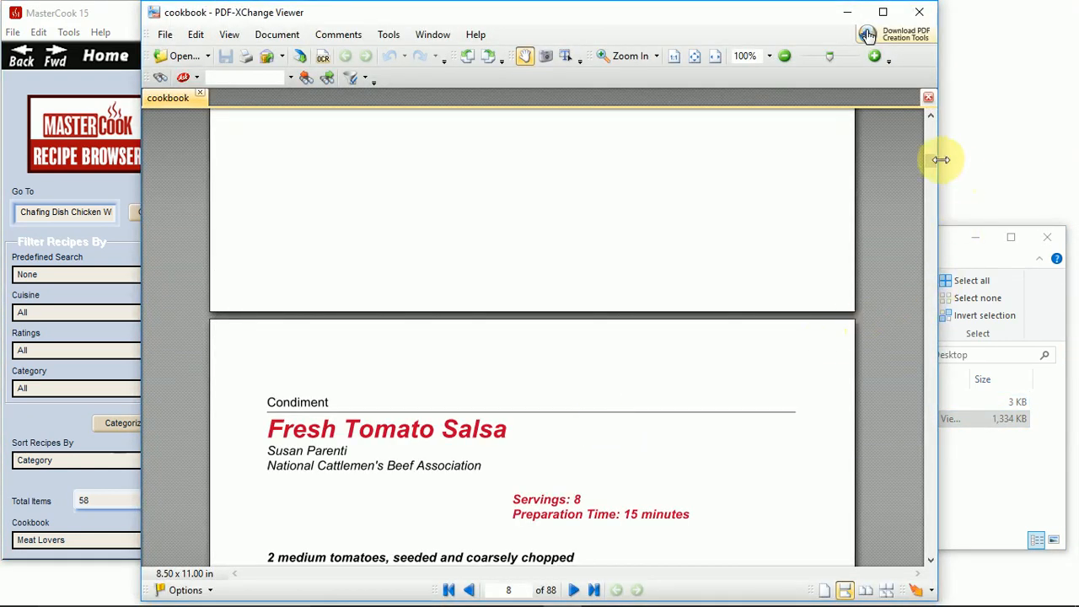